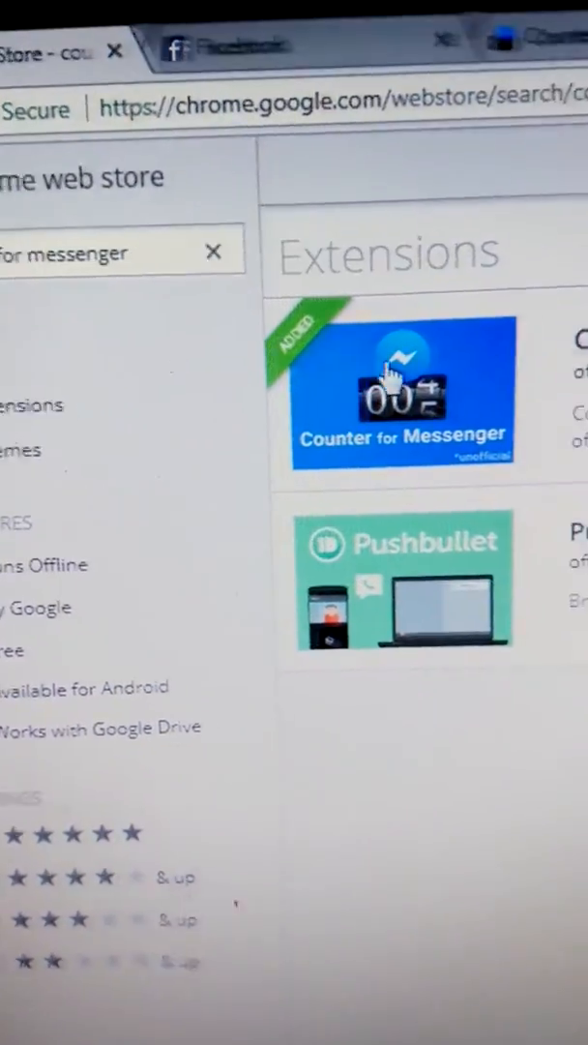
Select the Counter for Messenger extension from the Web Store results and review its listing.
left_click(399, 387)
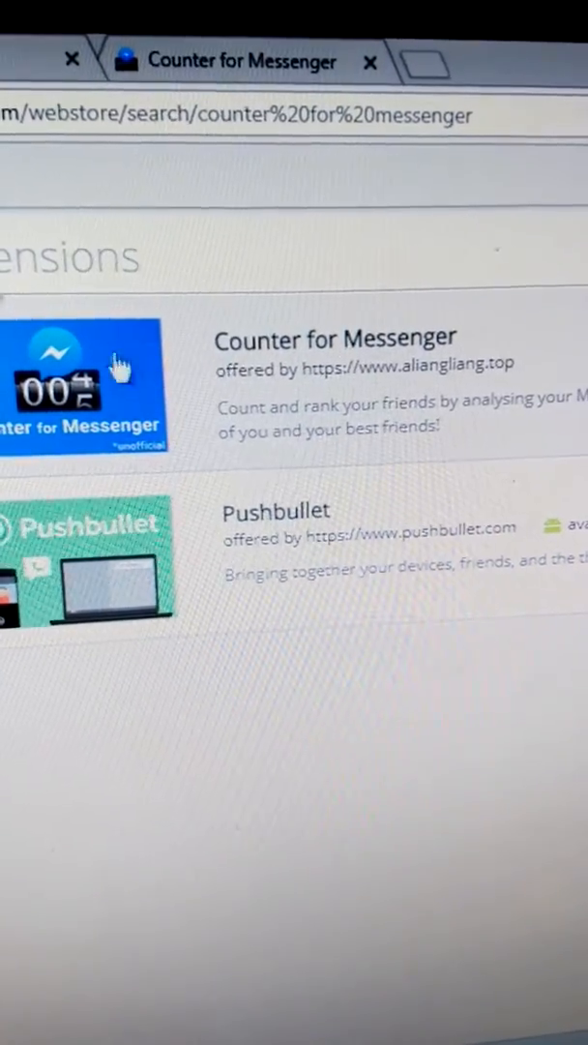
scroll("down", 3)
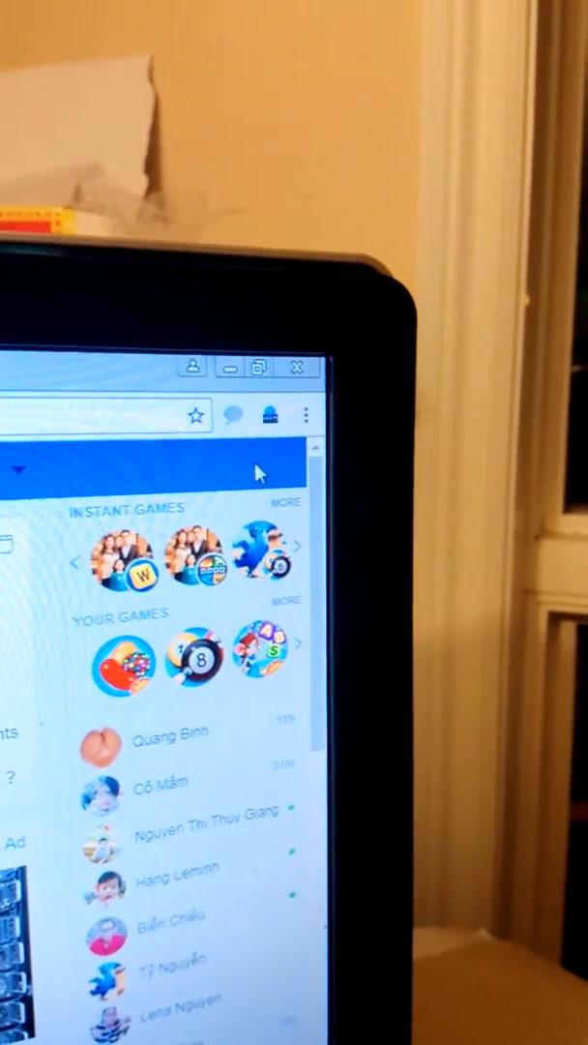
mouse_move(277, 417)
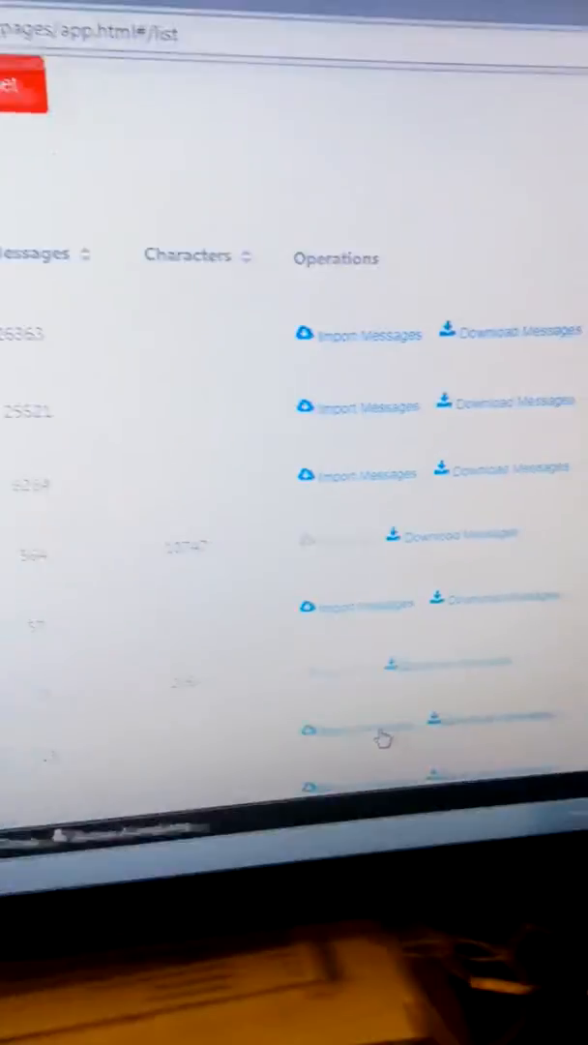
Scroll the contact list showing message counts with Import Messages and Download Messages links.
scroll("down", 3)
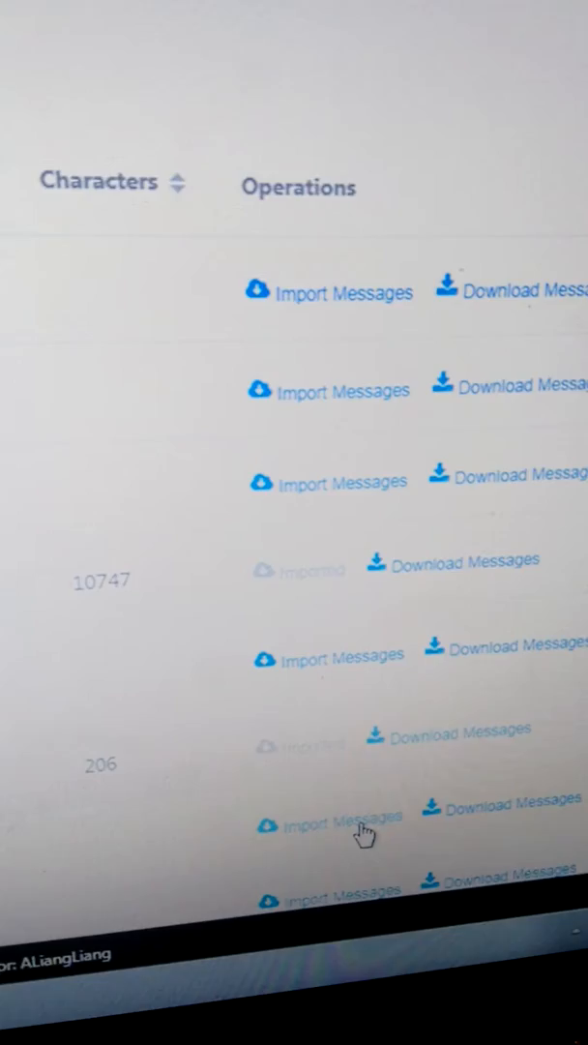